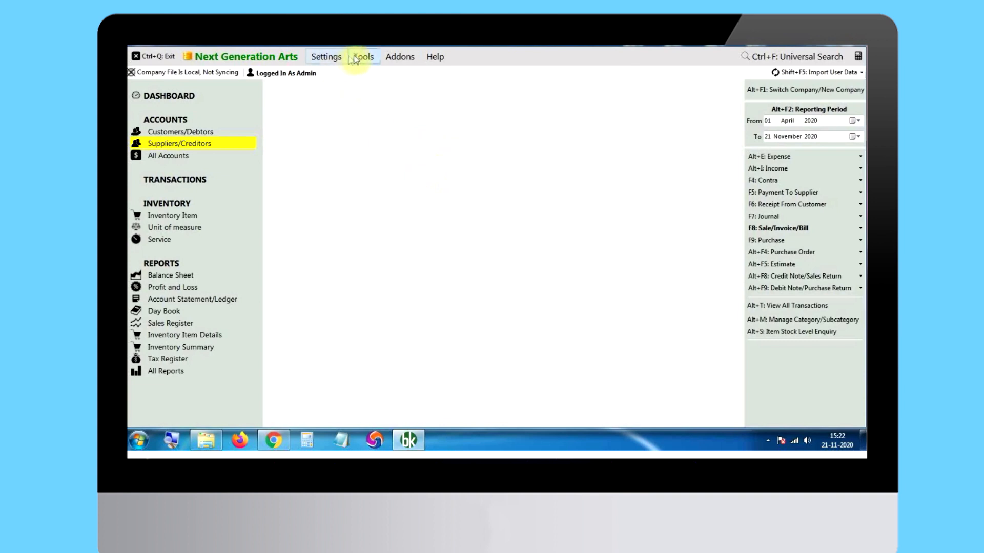
Import inventory items from import_Inventory Item.xlsx via Tools > Import Item/Service From Excel
click(363, 57)
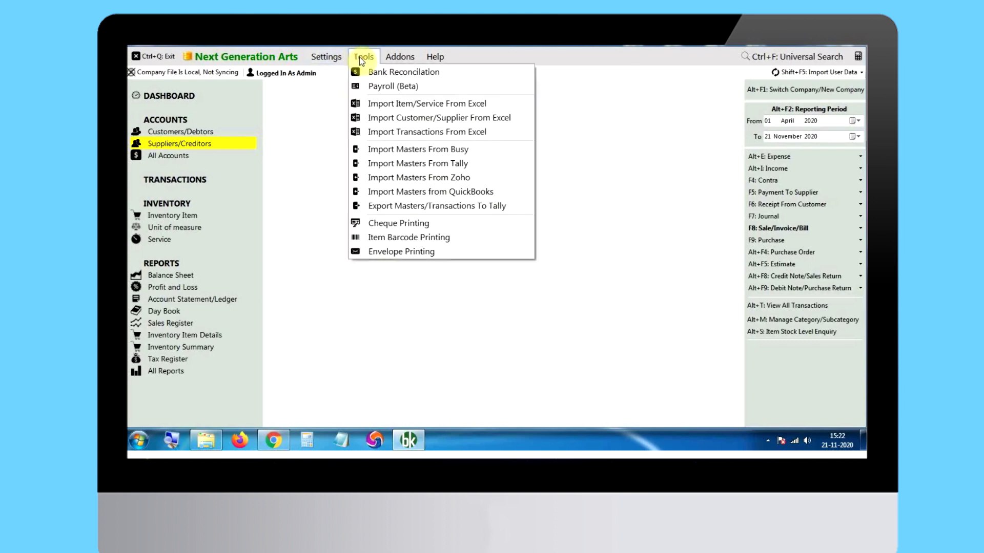
click(427, 103)
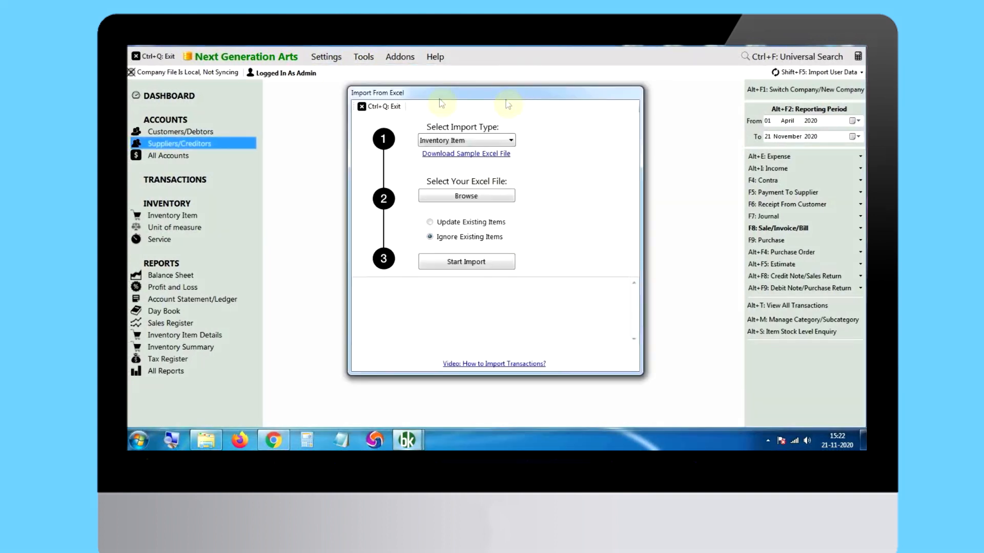
click(466, 153)
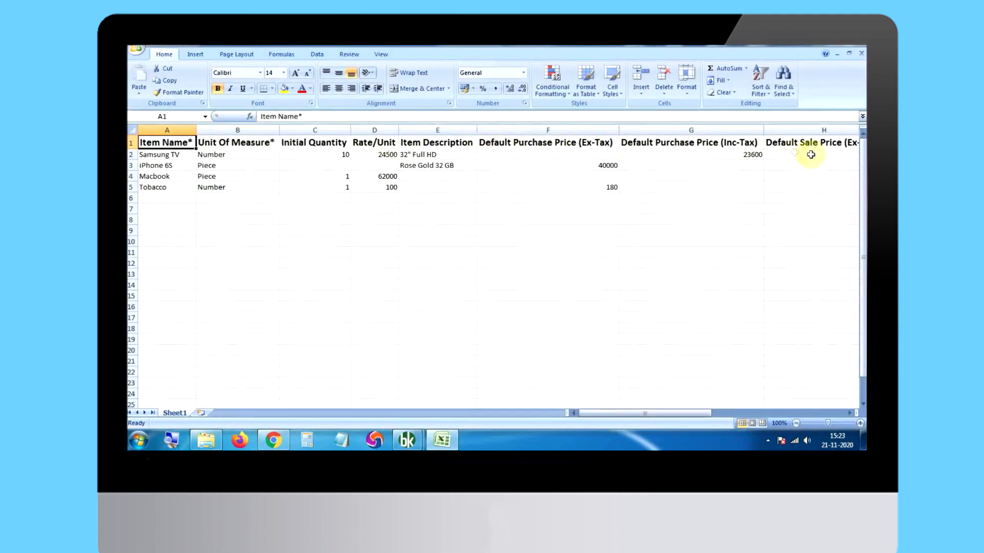
scroll(right, 3)
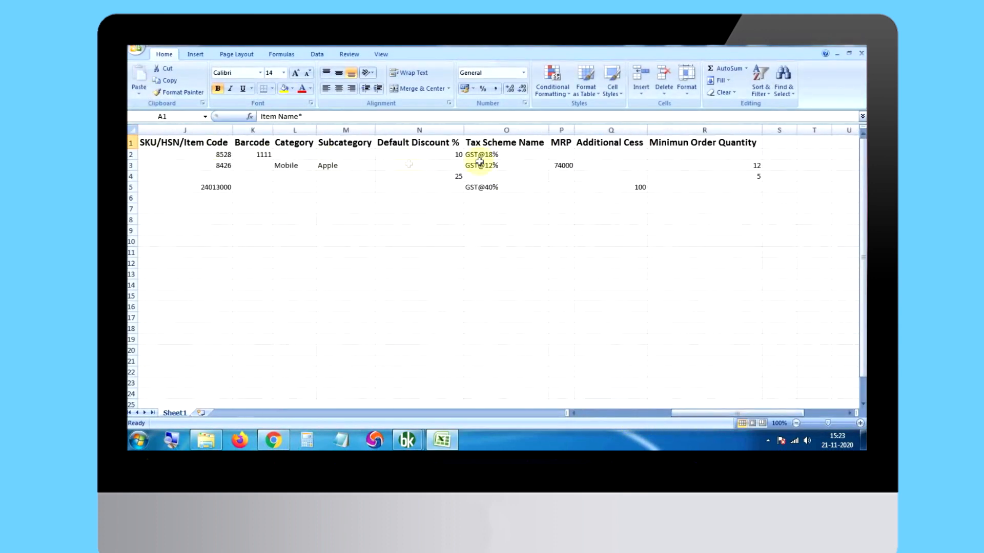
click(407, 439)
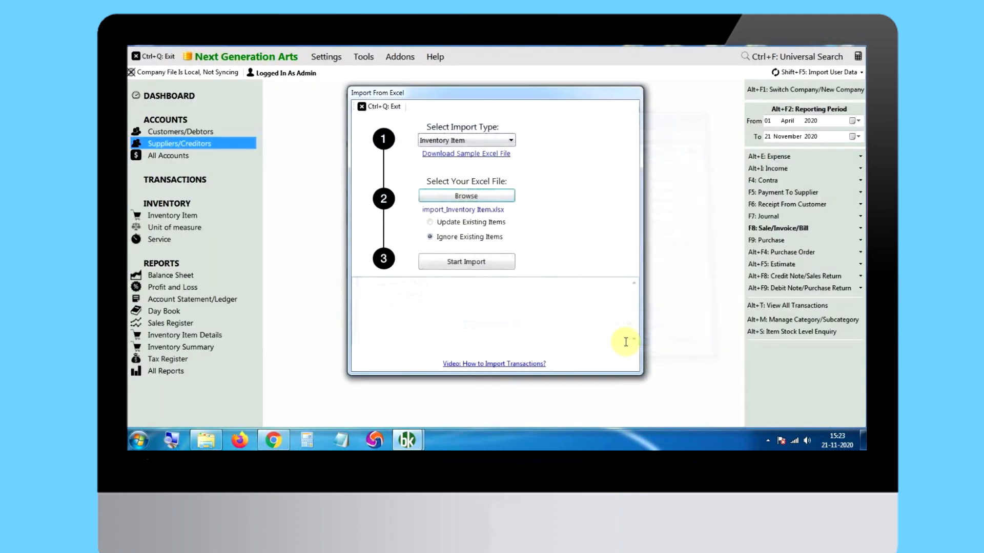
click(466, 262)
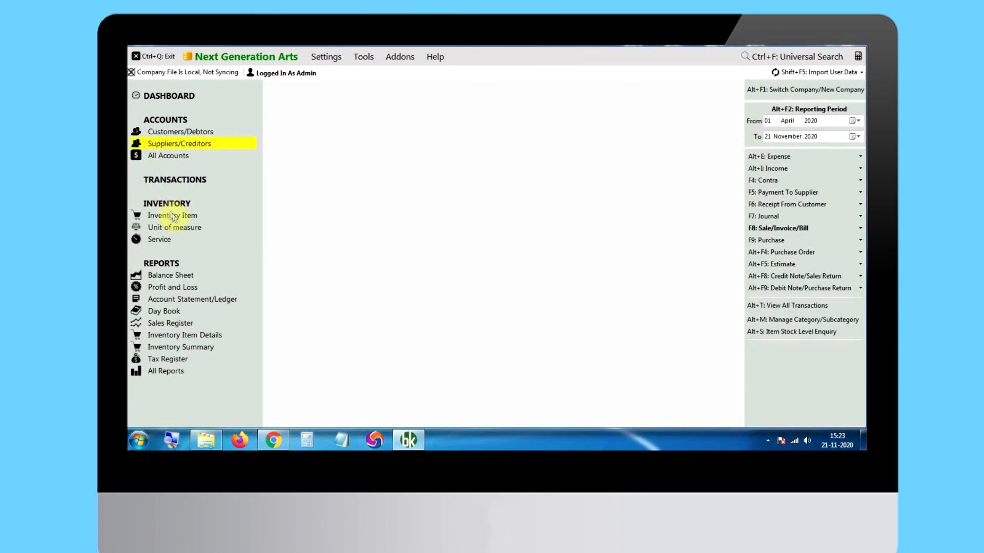
Create inventory item AirPods Pro with 16 units on hand at 14,000 each and save it
click(172, 215)
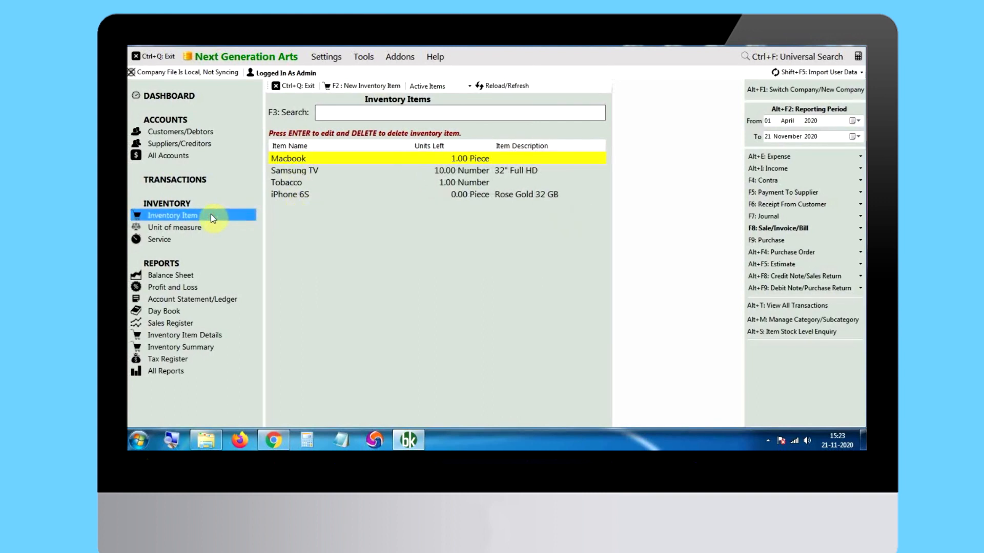
click(365, 86)
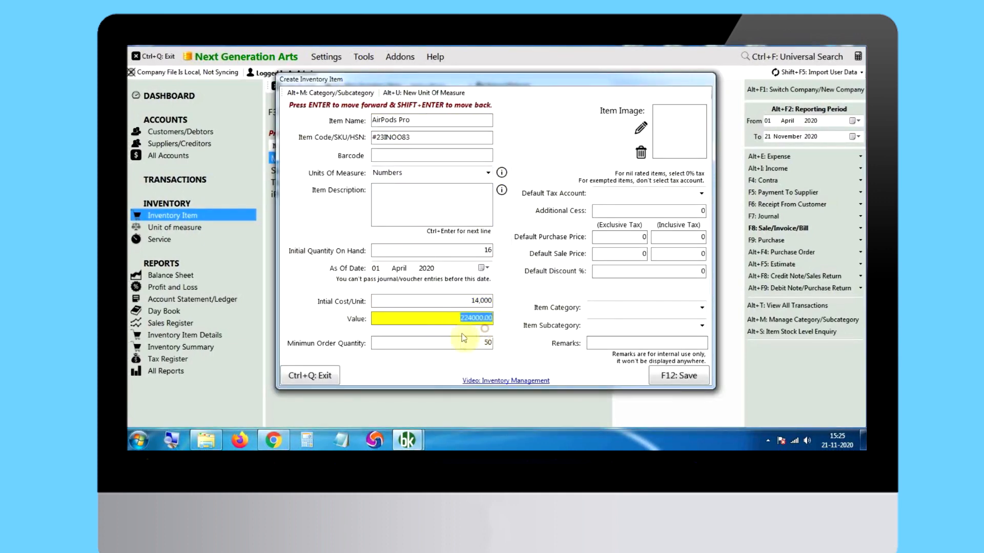
click(678, 375)
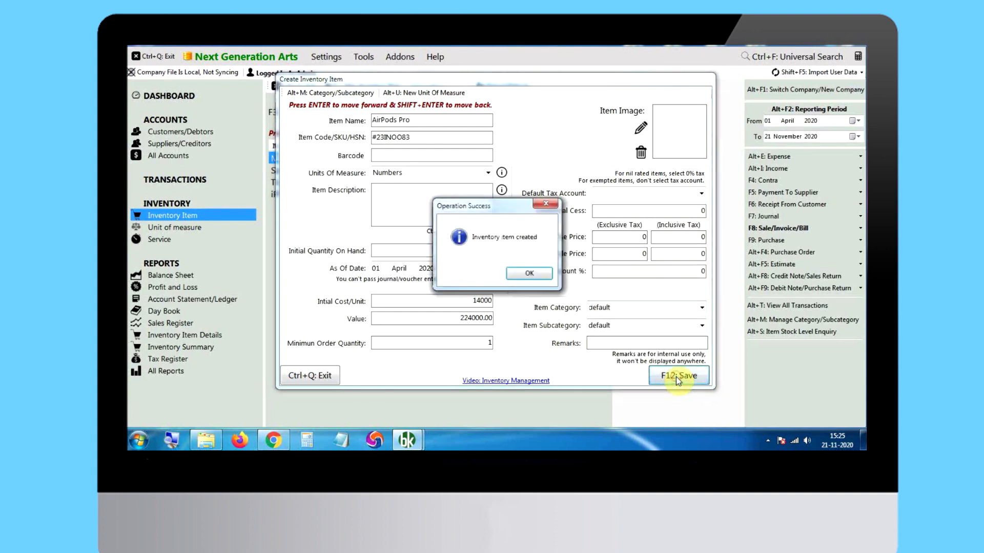
click(529, 273)
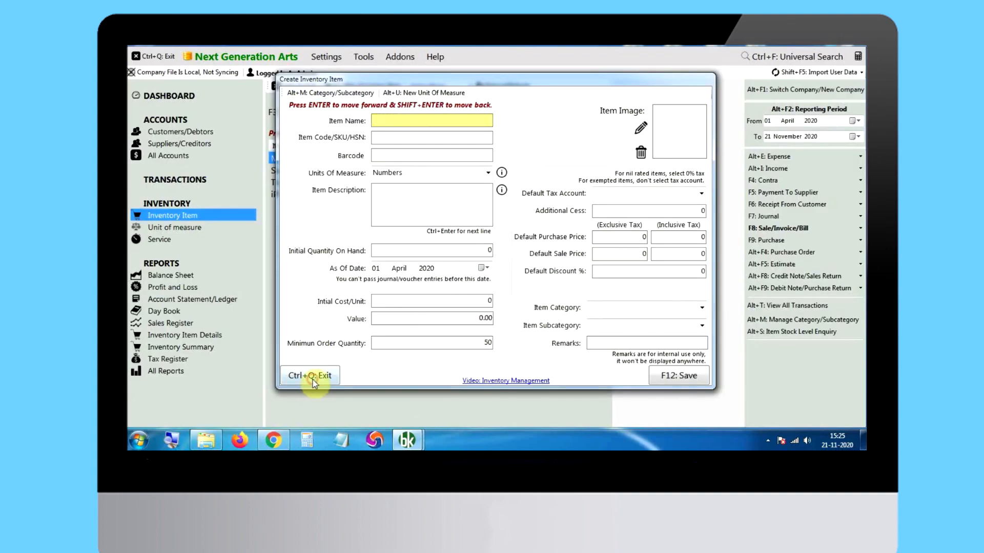
click(309, 376)
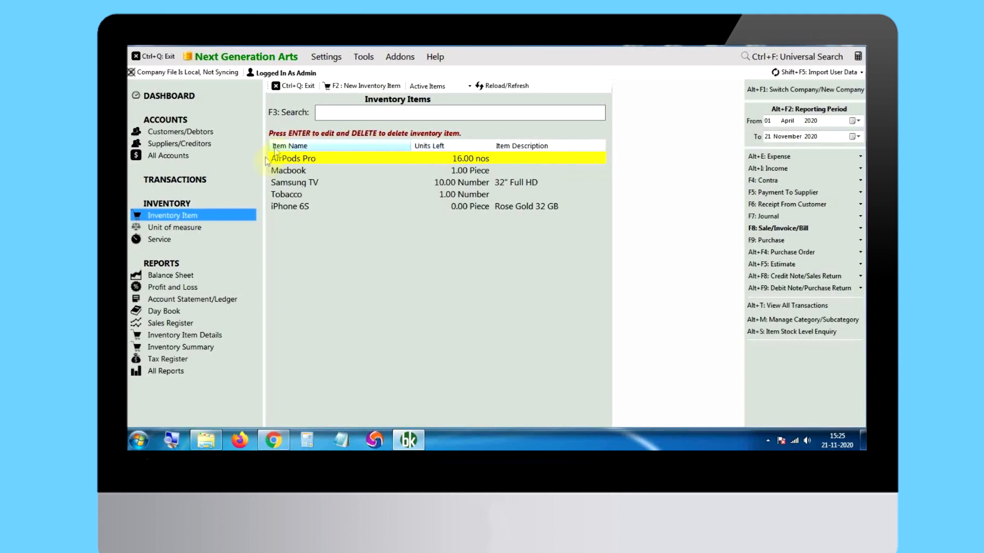
mouse_move(583, 163)
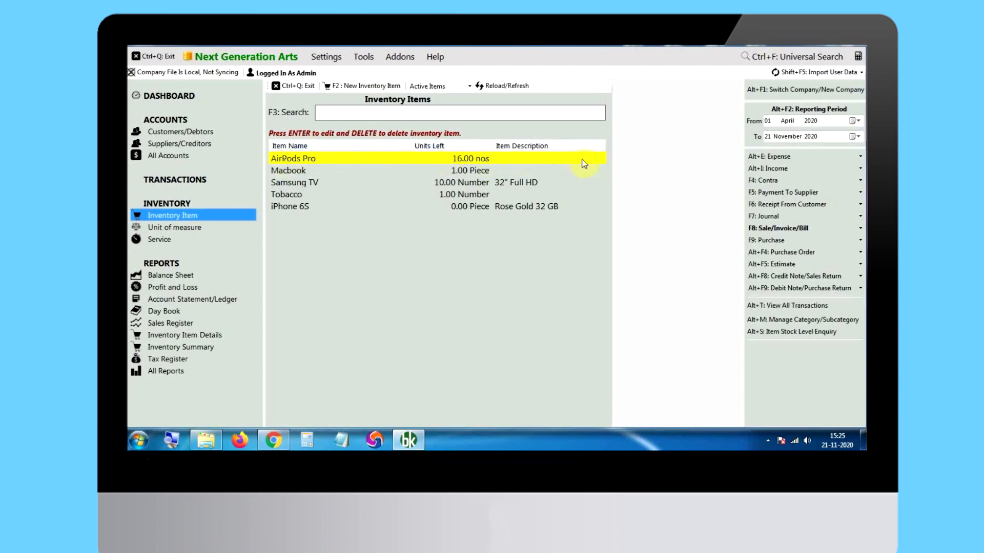
From the dashboard's Services list, start a blank Create Service form
click(166, 95)
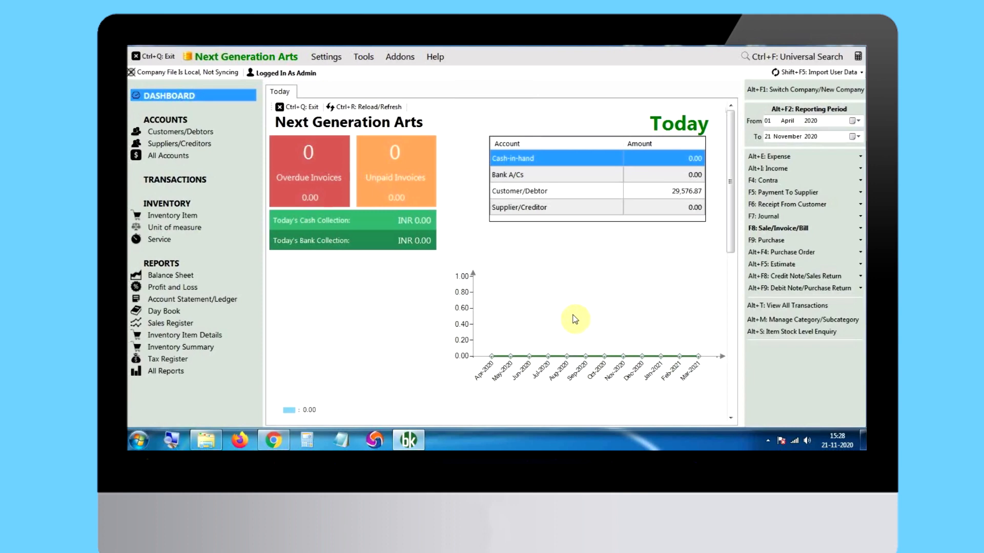
click(159, 239)
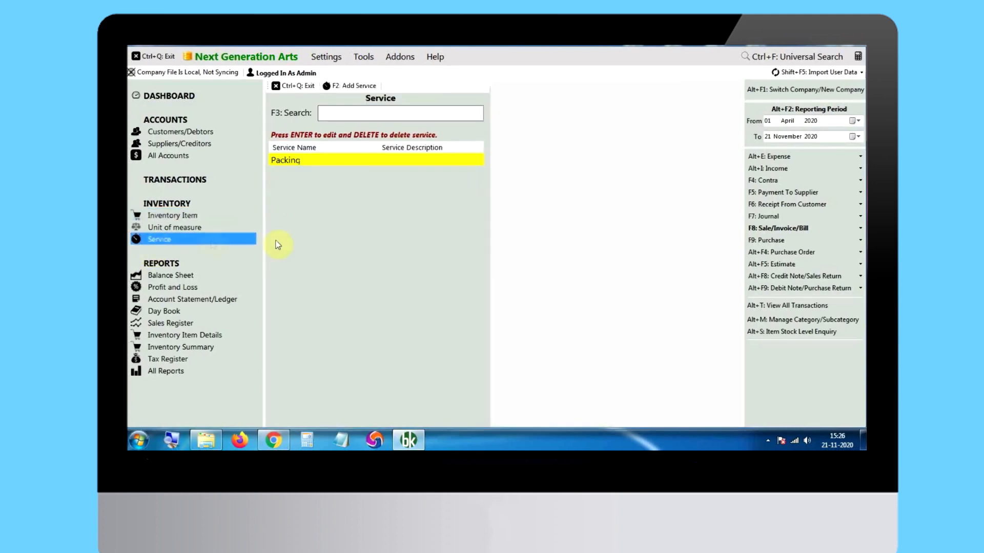
click(354, 86)
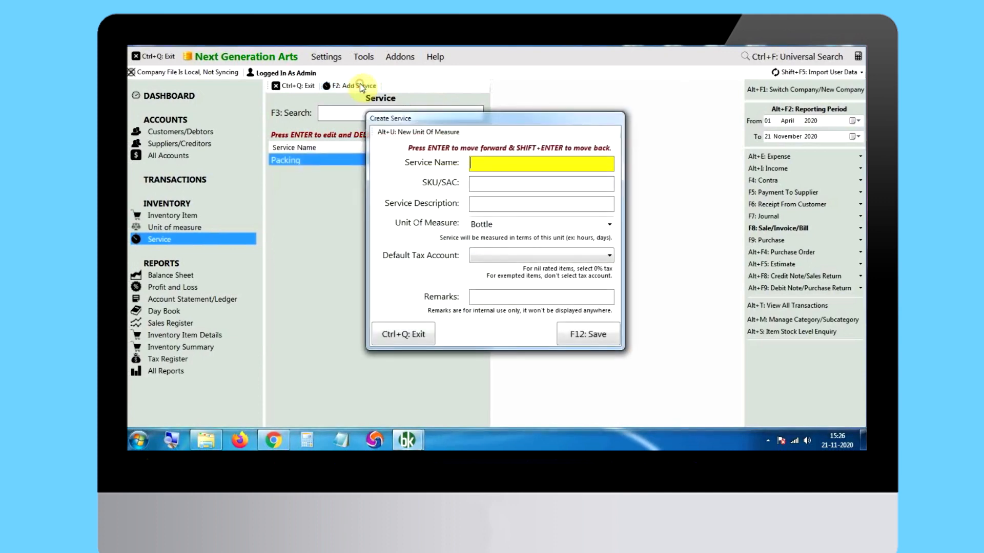